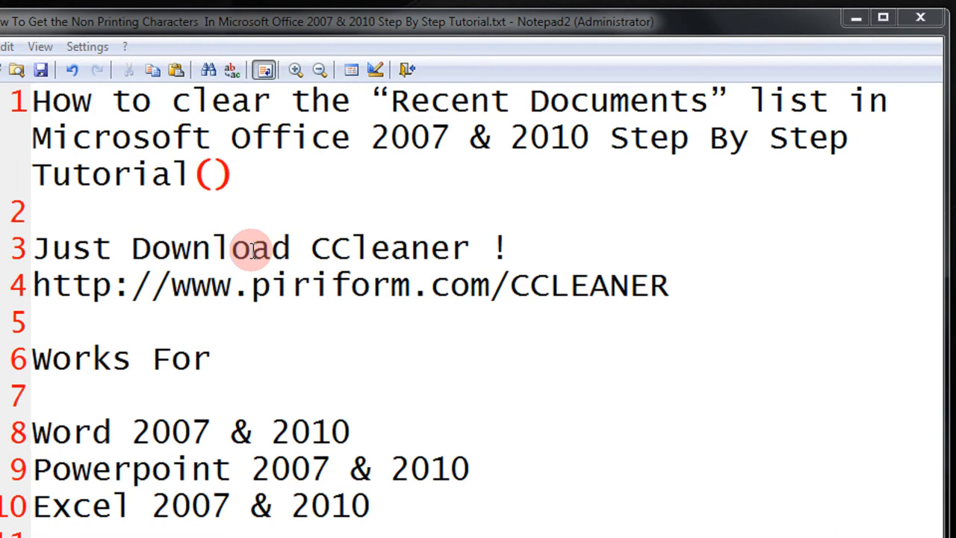
# Step: Launch CCleaner into its Cleaner section listing the Windows items to clean
pyautogui.click(883, 16)
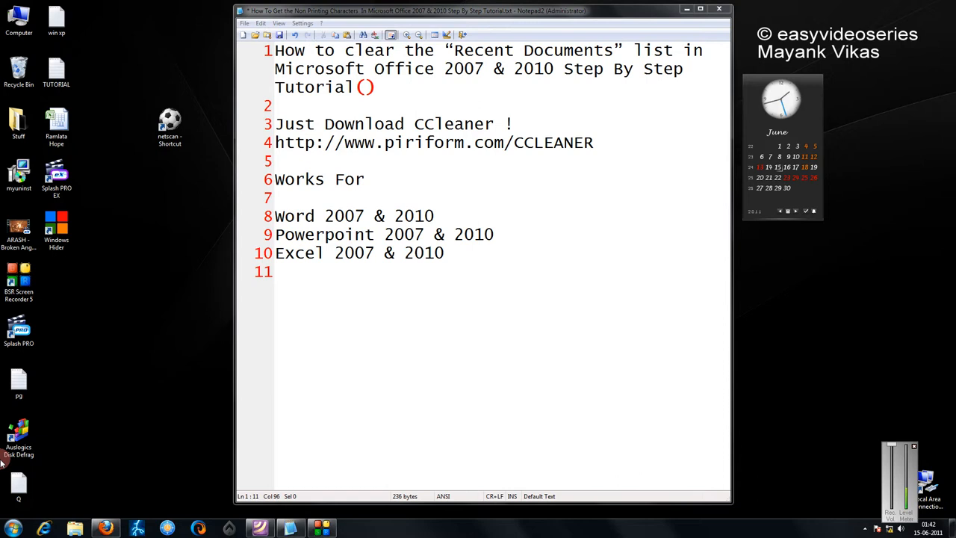
pyautogui.click(9, 523)
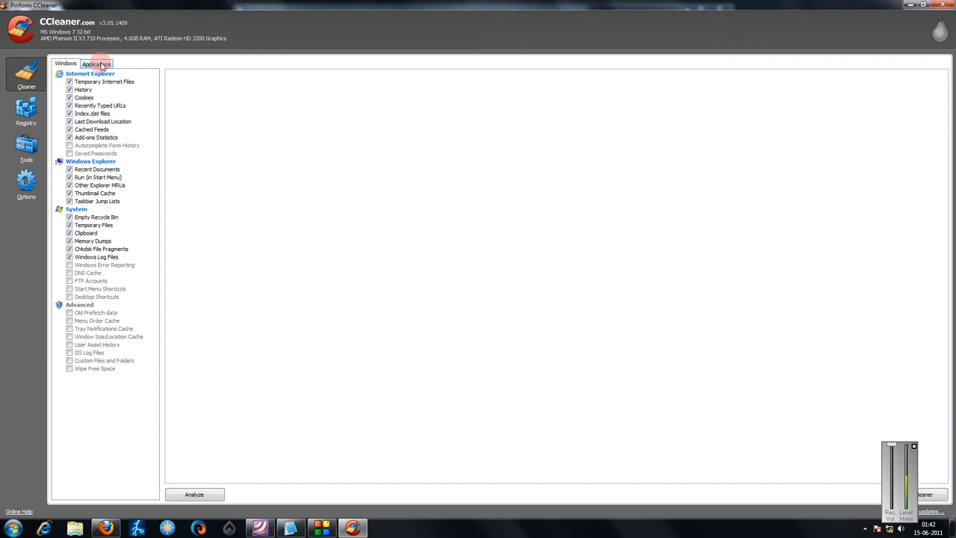
# Step: Show the Applications cleaning list with Office 2007 ticked
pyautogui.click(100, 64)
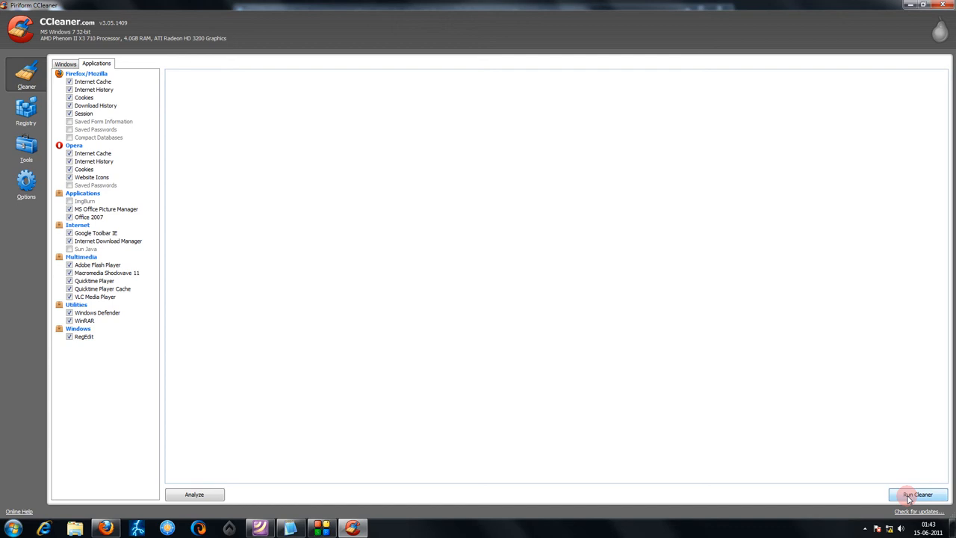
# Step: Run the cleaner and approve permanently deleting the files
pyautogui.click(918, 494)
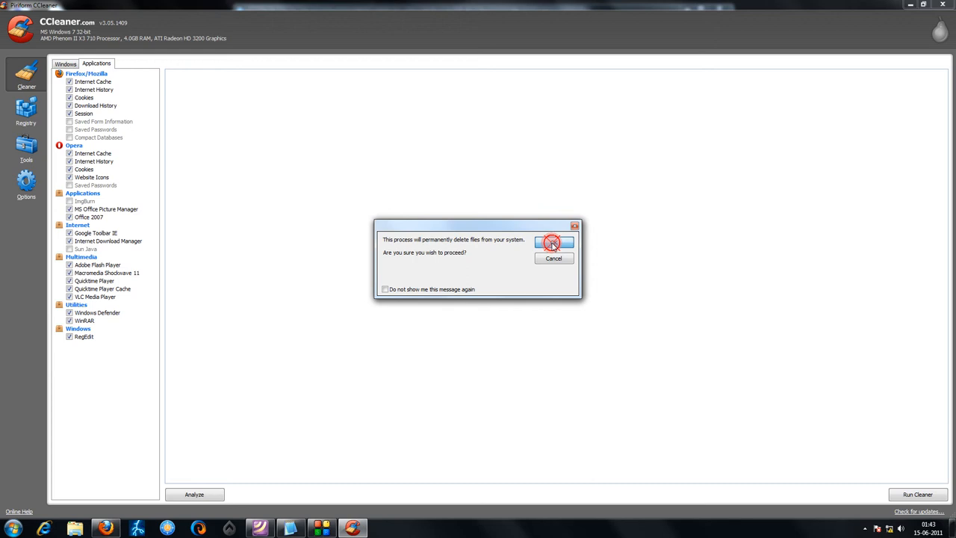
pyautogui.click(553, 244)
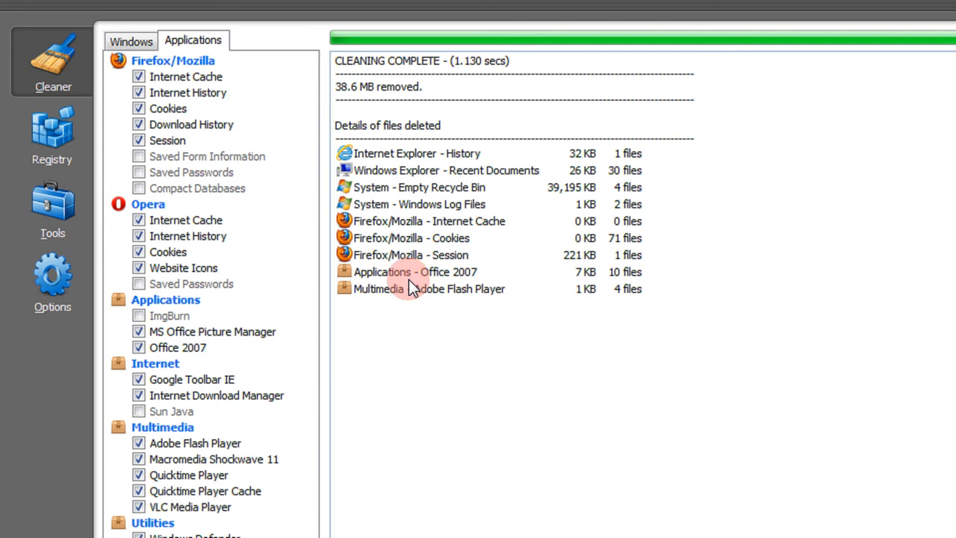
pyautogui.moveTo(643, 276)
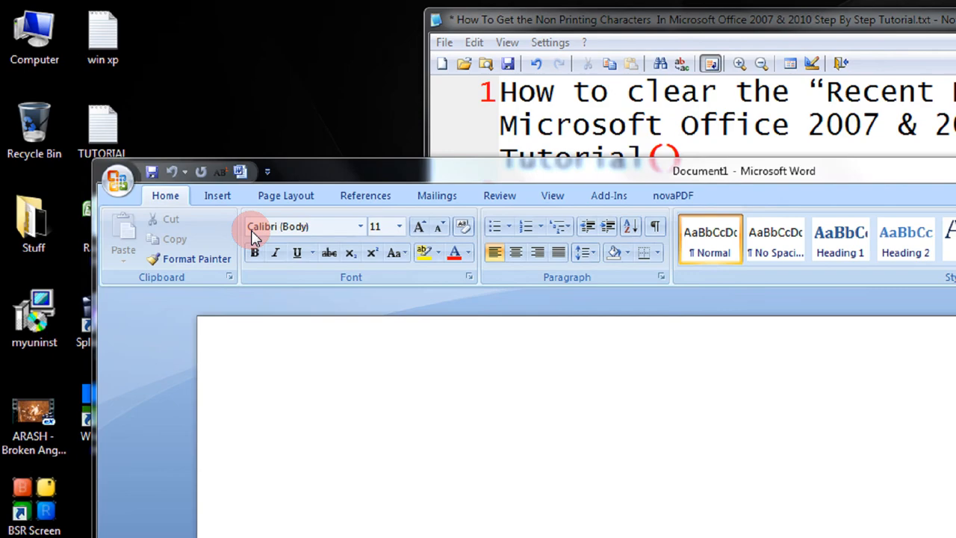
# Step: View Word's Recent Documents list, now empty after the cleanup
pyautogui.click(125, 179)
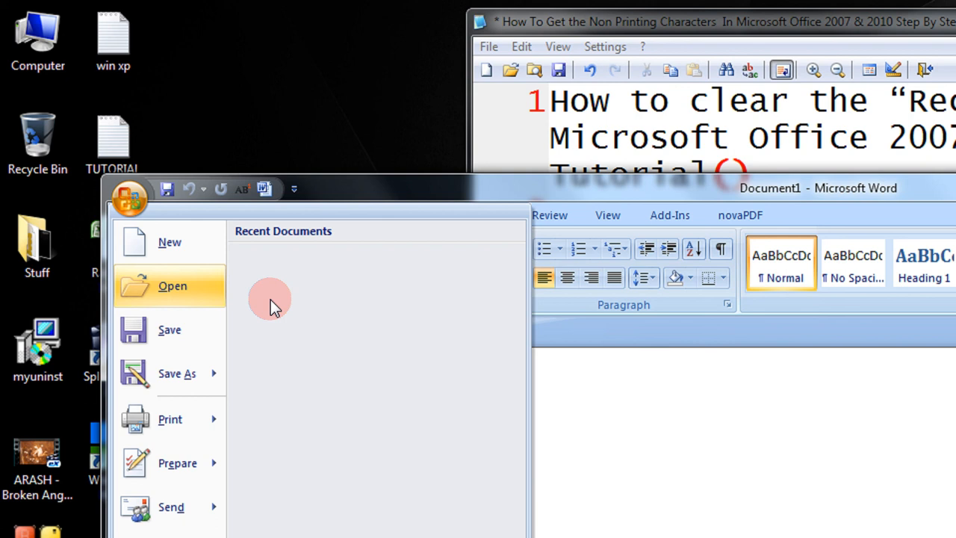